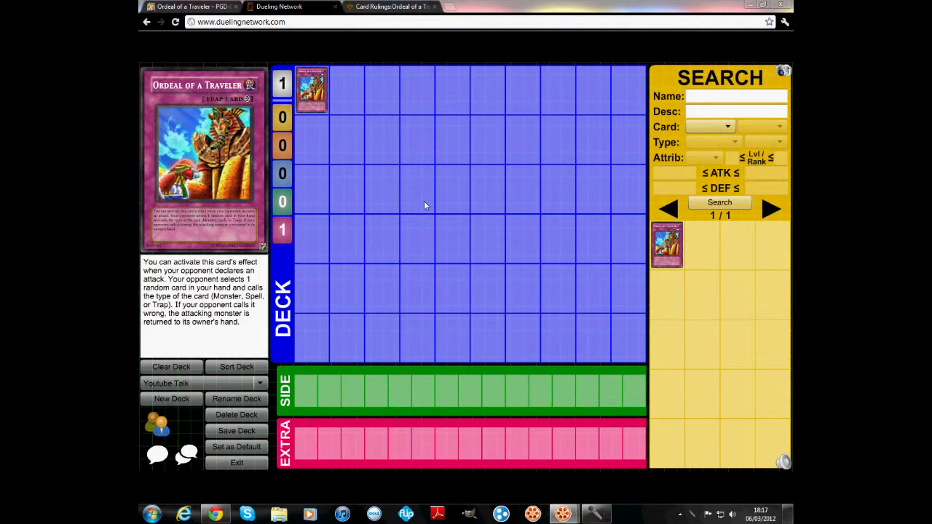
mouse_move(499, 176)
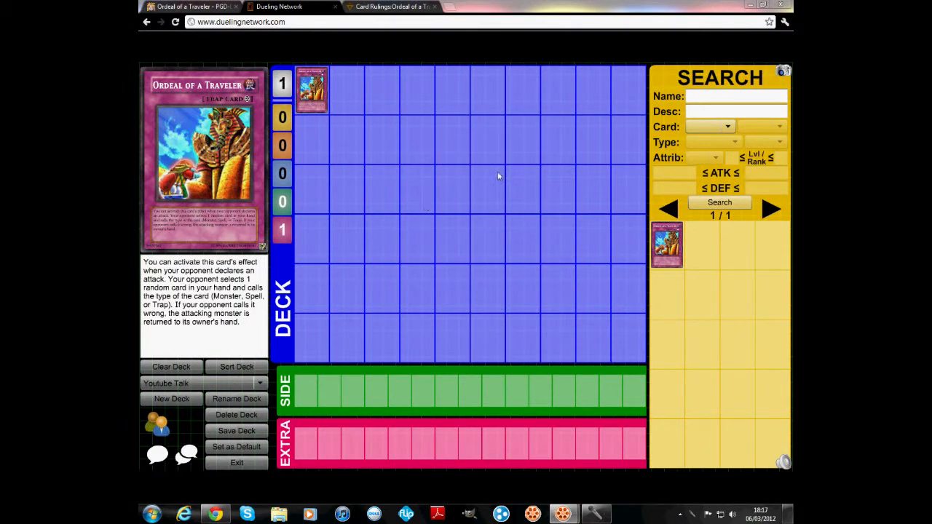
mouse_move(392, 94)
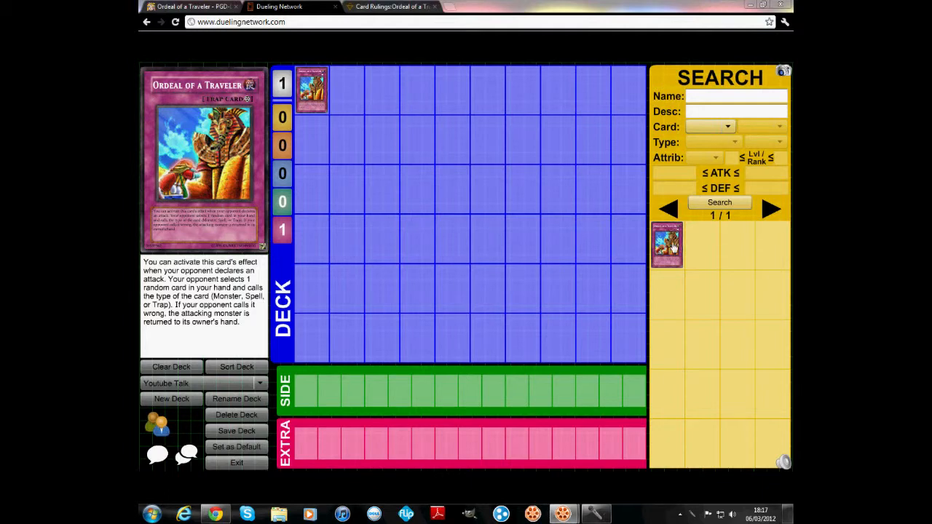
mouse_move(486, 221)
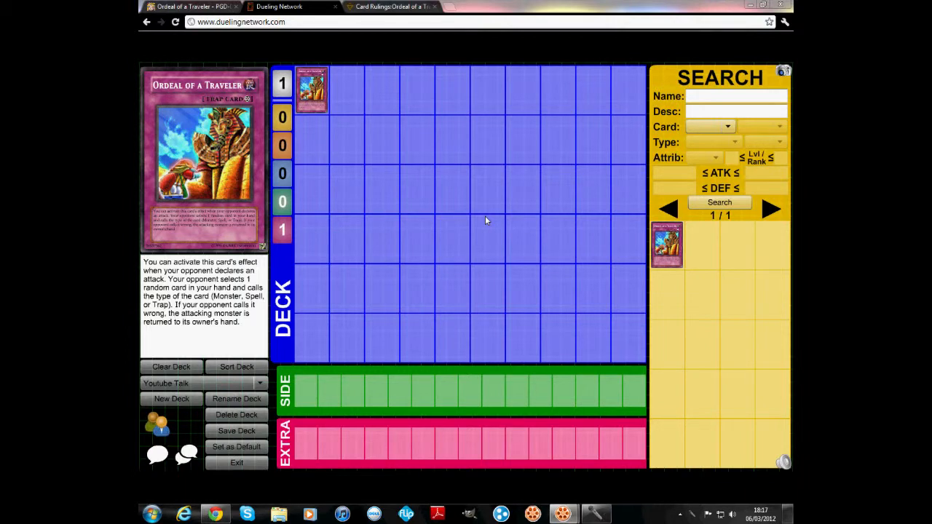
mouse_move(285, 306)
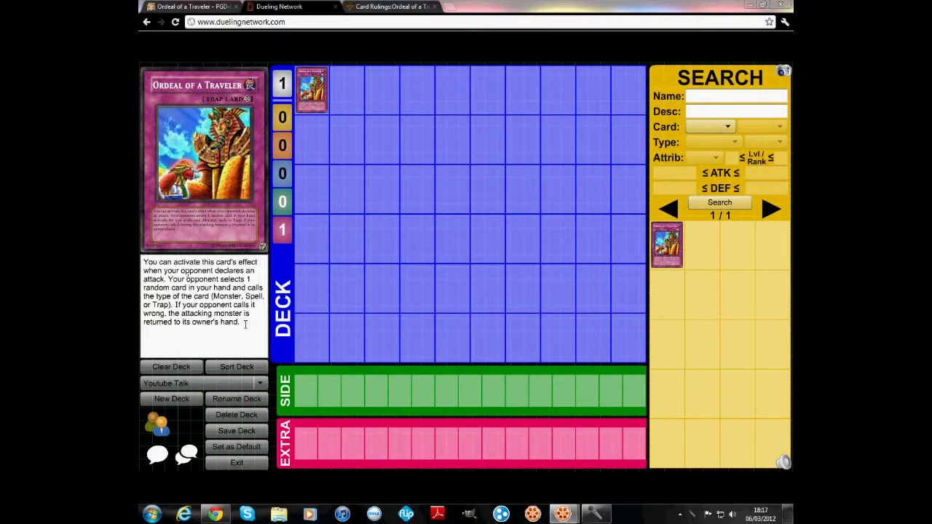
mouse_move(375, 237)
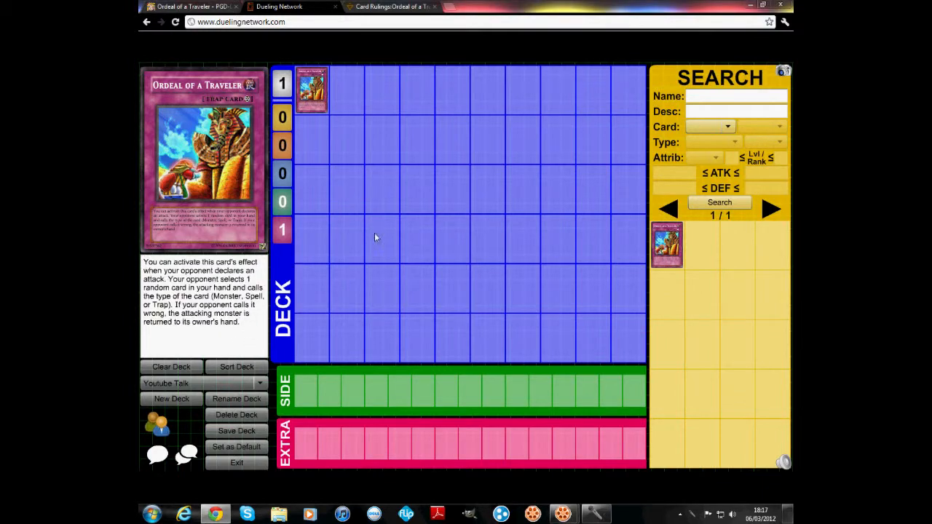
mouse_move(393, 249)
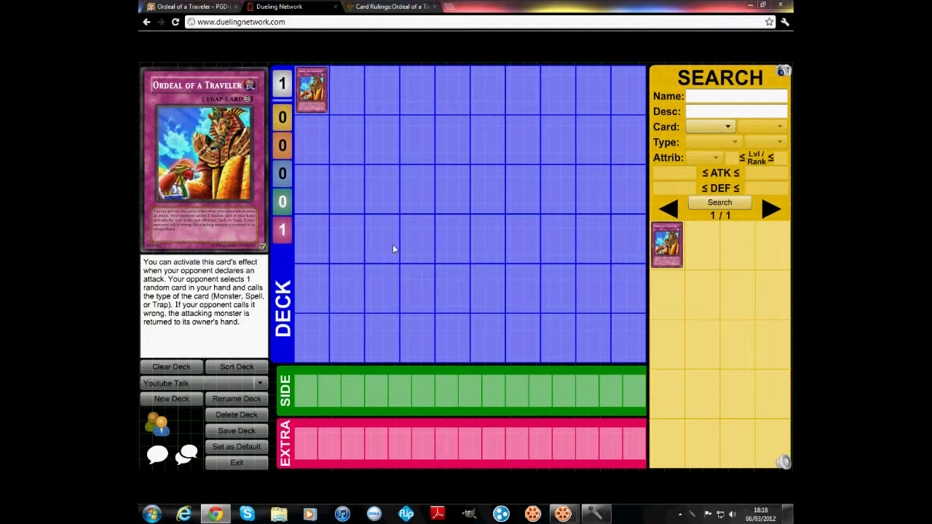
mouse_move(424, 224)
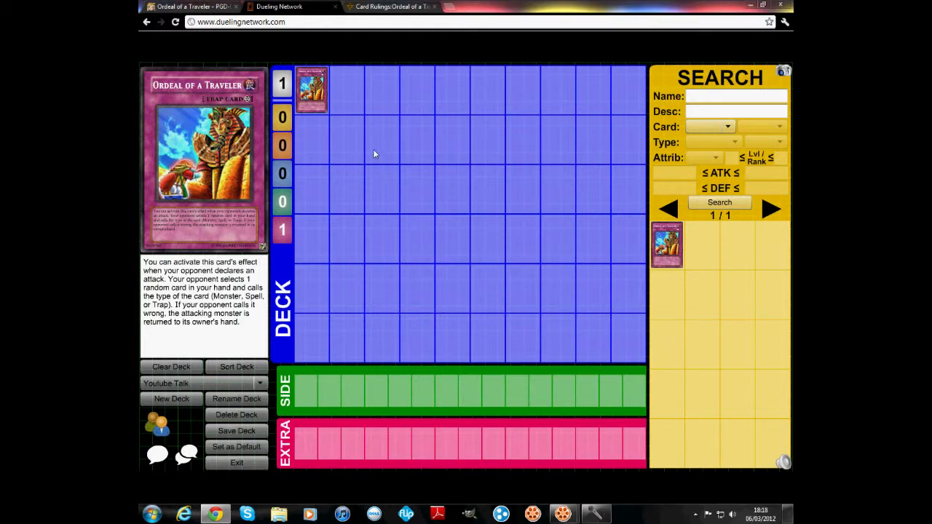
mouse_move(189, 6)
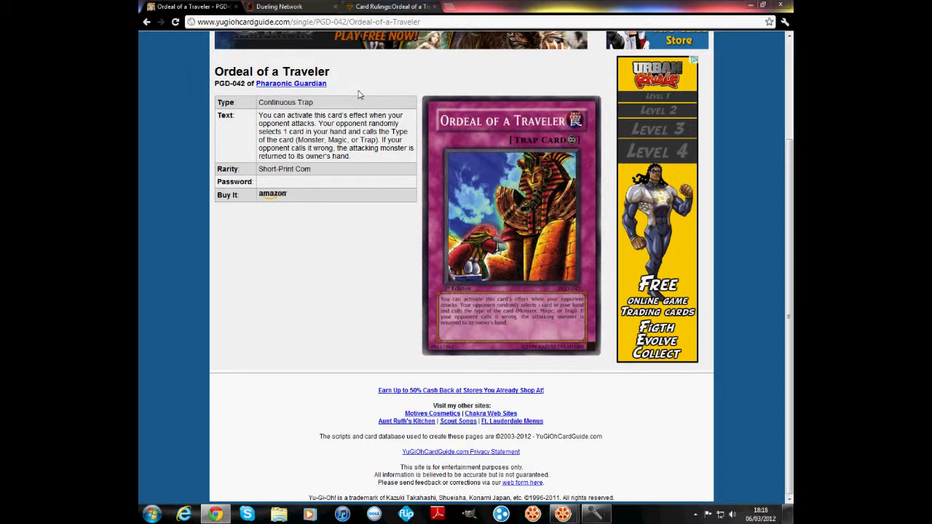
mouse_move(348, 91)
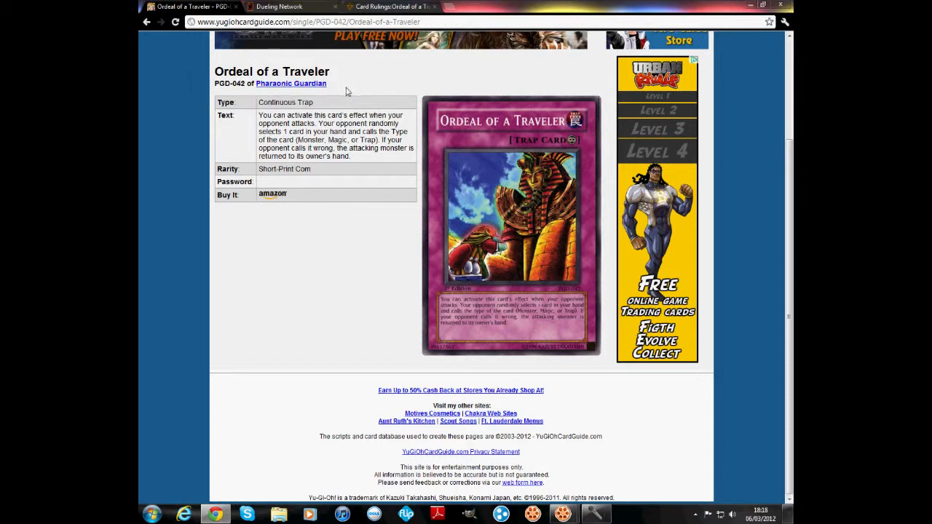
Switch back to the Dueling Network deck editor showing Ordeal of a Traveler
click(279, 7)
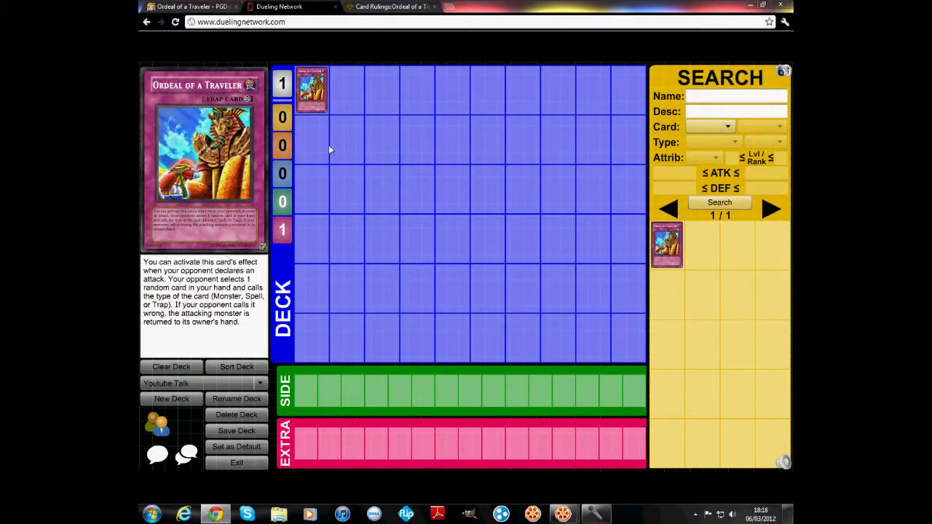
mouse_move(331, 143)
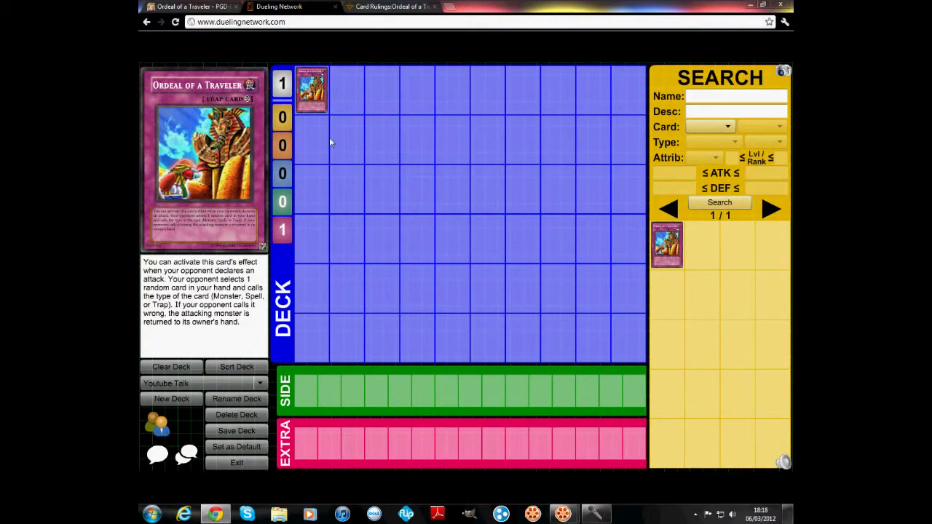
mouse_move(354, 153)
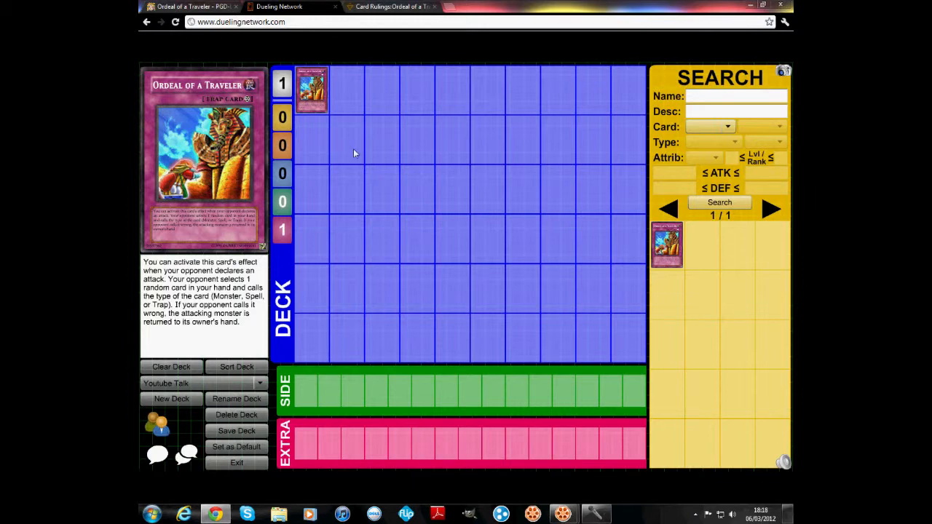
mouse_move(361, 154)
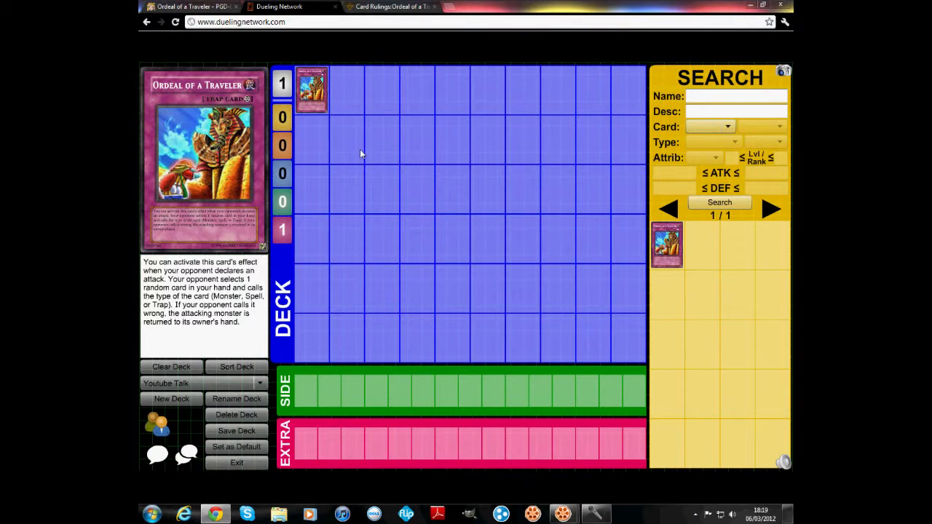
mouse_move(358, 92)
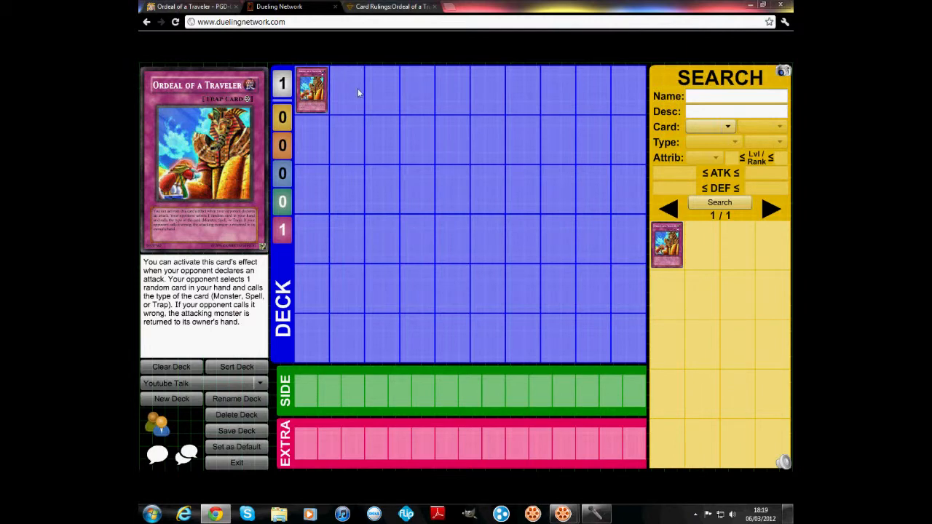
Open the Ordeal of a Traveler rulings page to read its OCG and previously official rulings
click(393, 7)
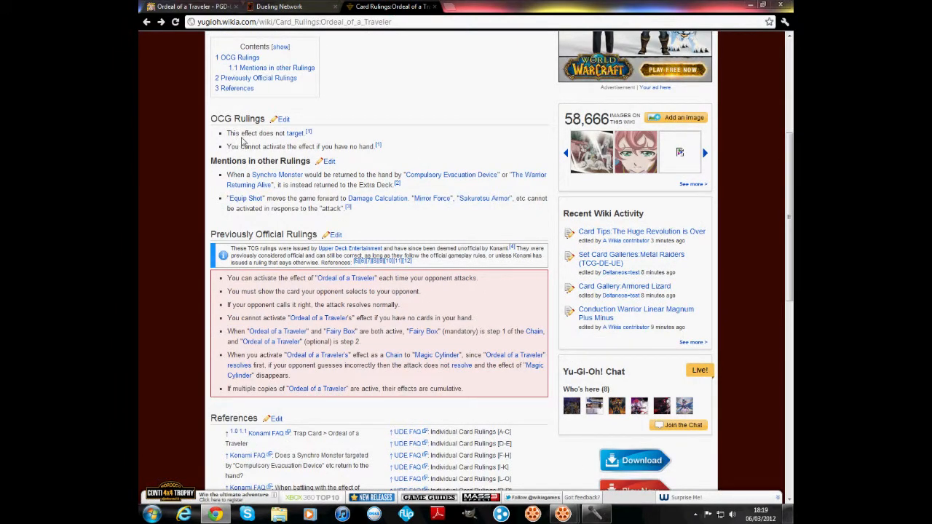
mouse_move(409, 109)
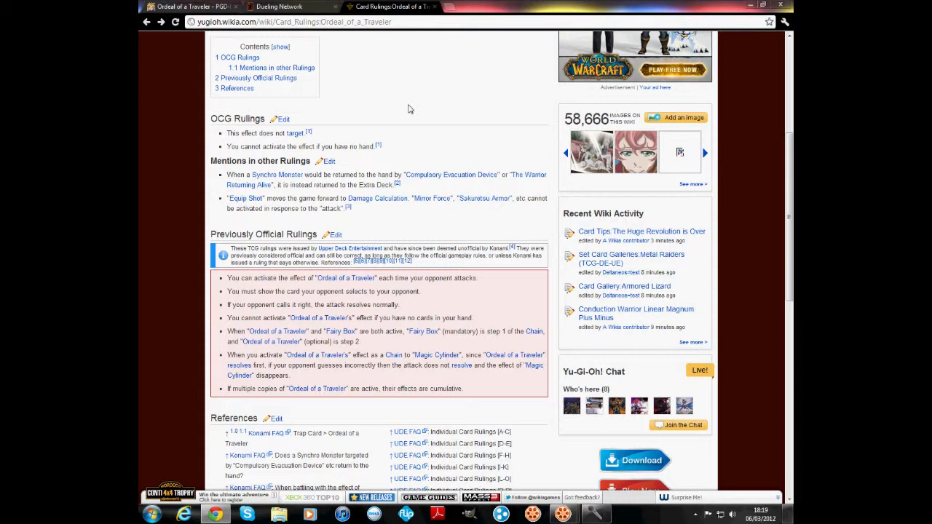
mouse_move(270, 177)
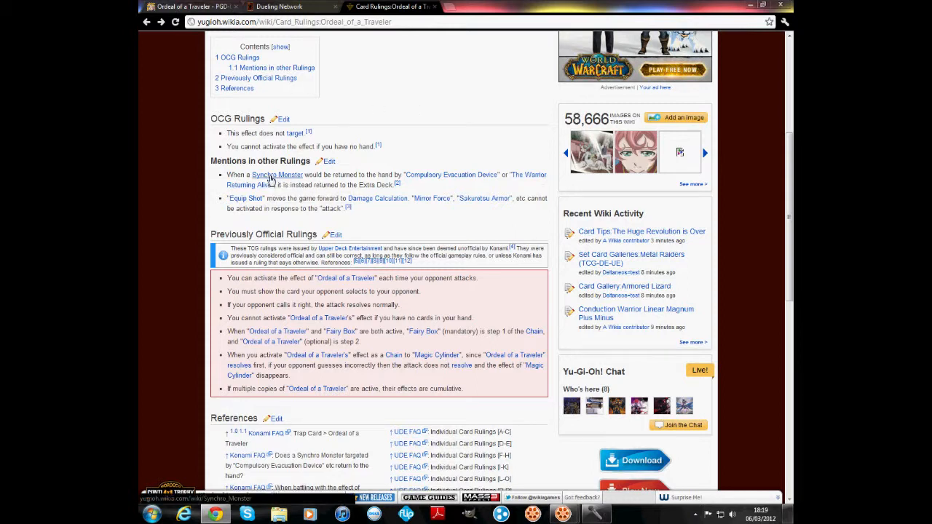
mouse_move(468, 137)
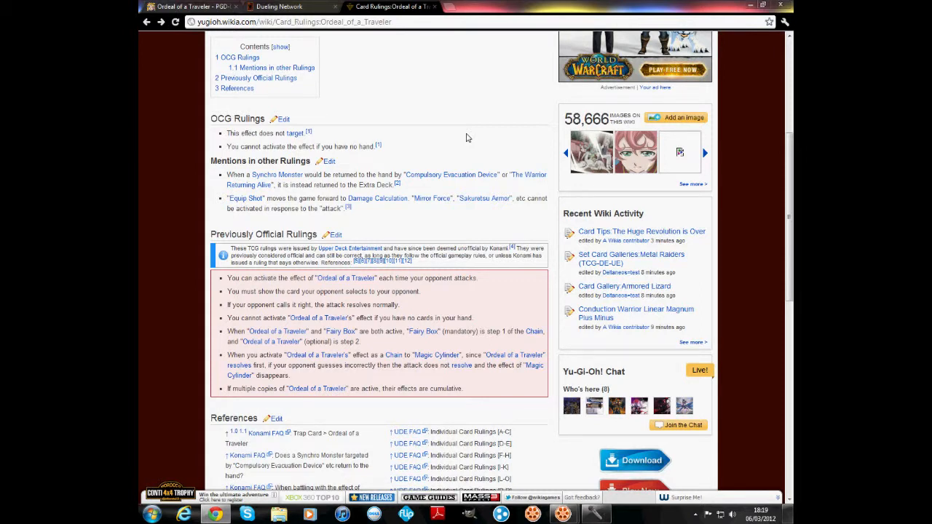
mouse_move(457, 133)
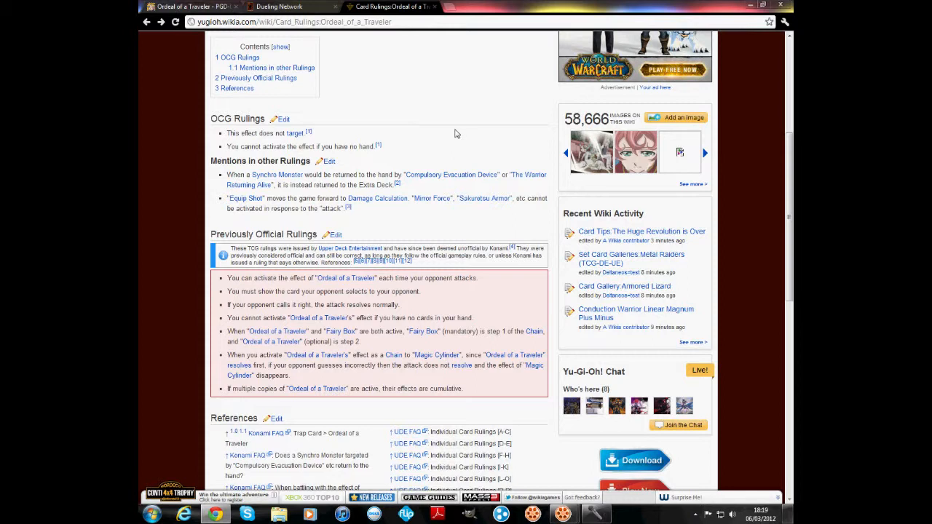
mouse_move(173, 221)
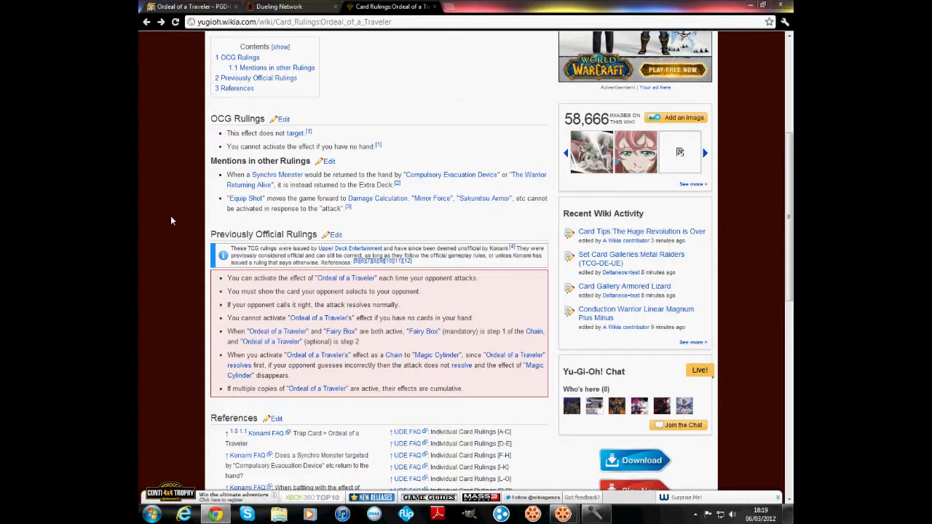
mouse_move(367, 231)
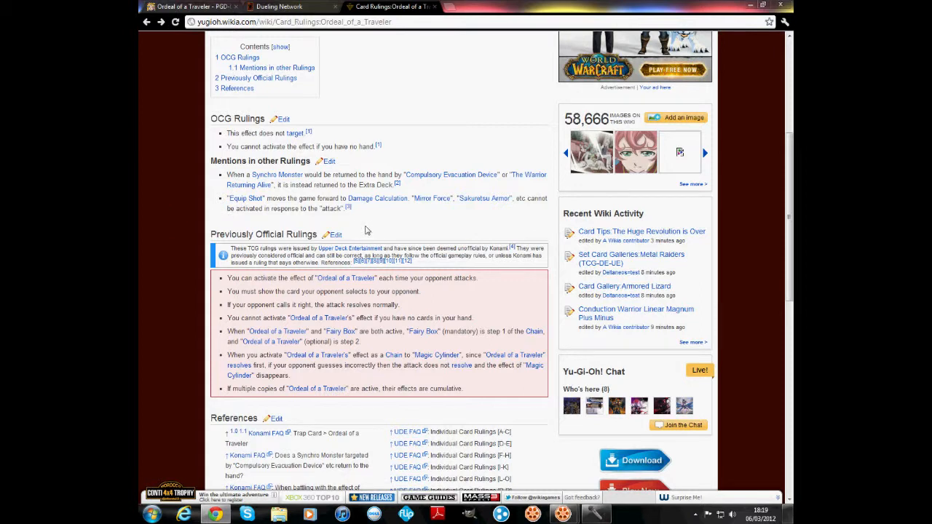
mouse_move(256, 209)
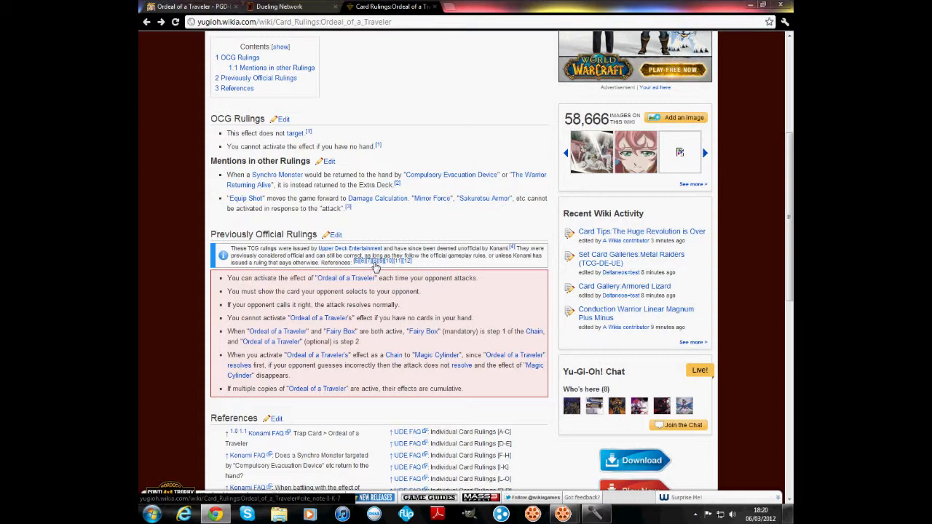
mouse_move(313, 272)
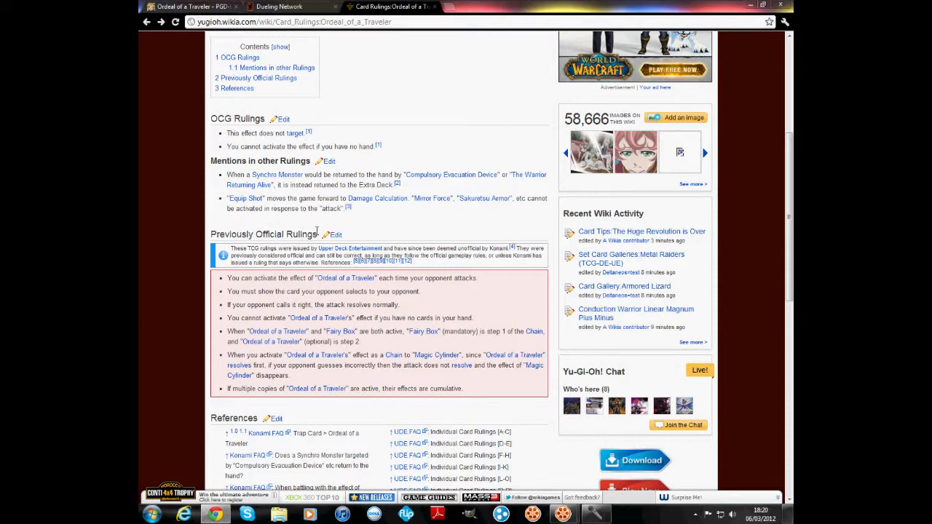
mouse_move(318, 234)
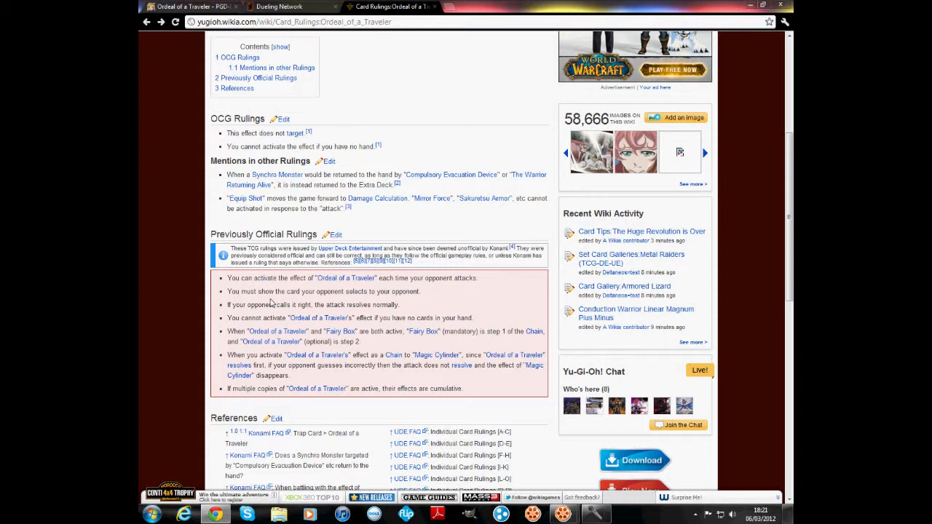
mouse_move(247, 314)
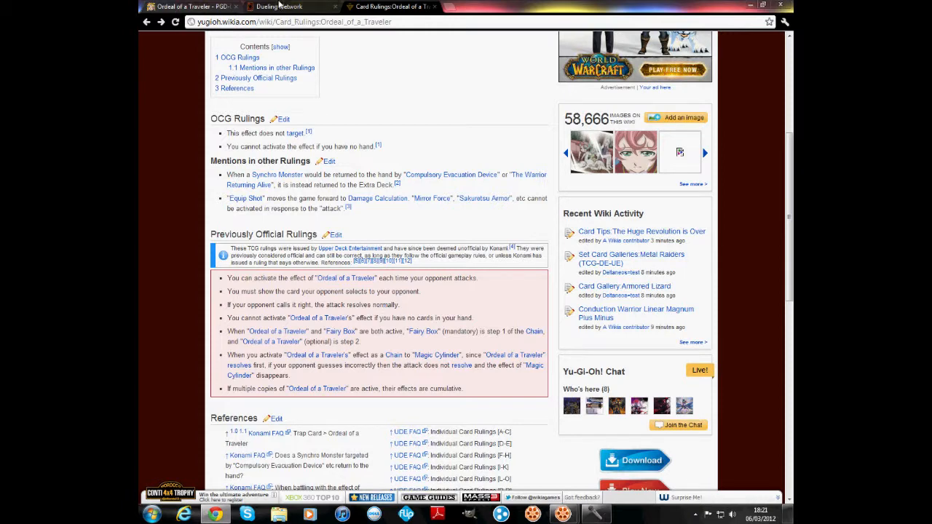
Flip between the deck editor and wiki rulings tab, ending on the deck editor
click(279, 6)
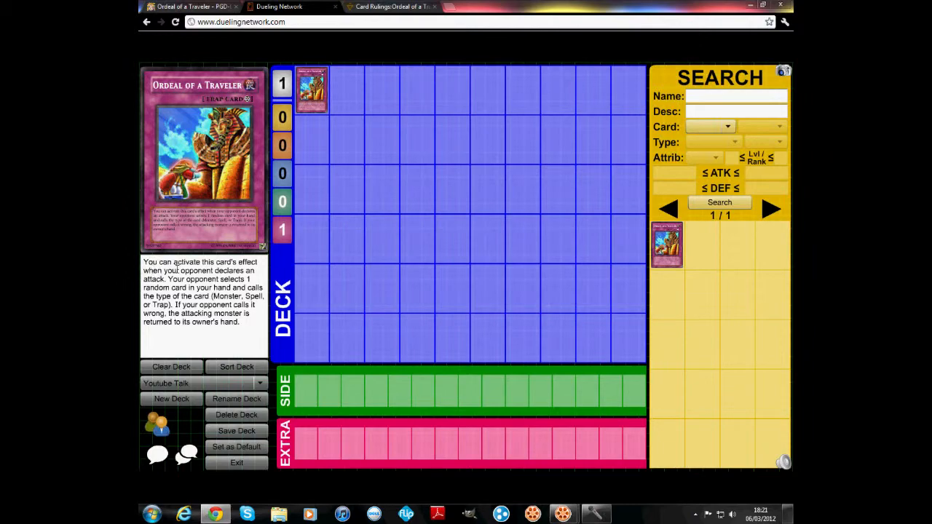
click(394, 7)
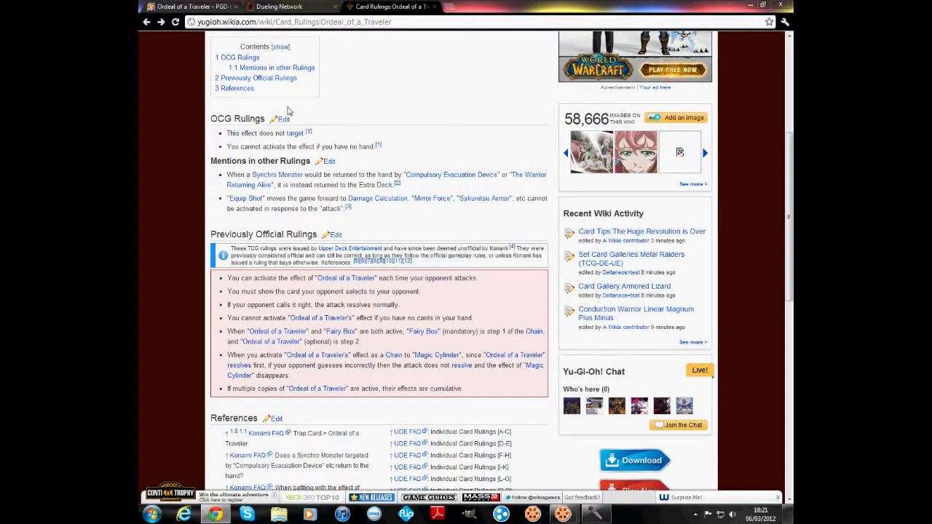
click(279, 6)
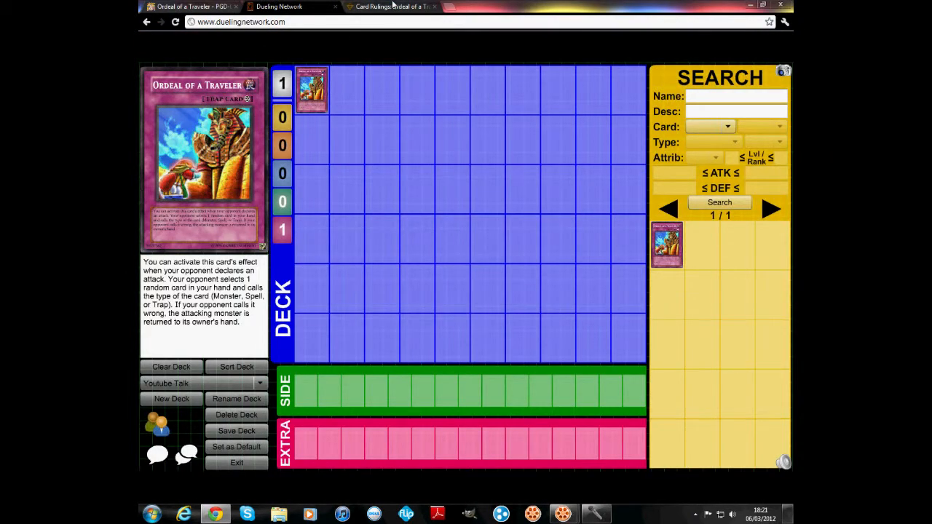
Switch to the wiki tab showing Ordeal of a Traveler's OCG and previously official rulings
click(393, 7)
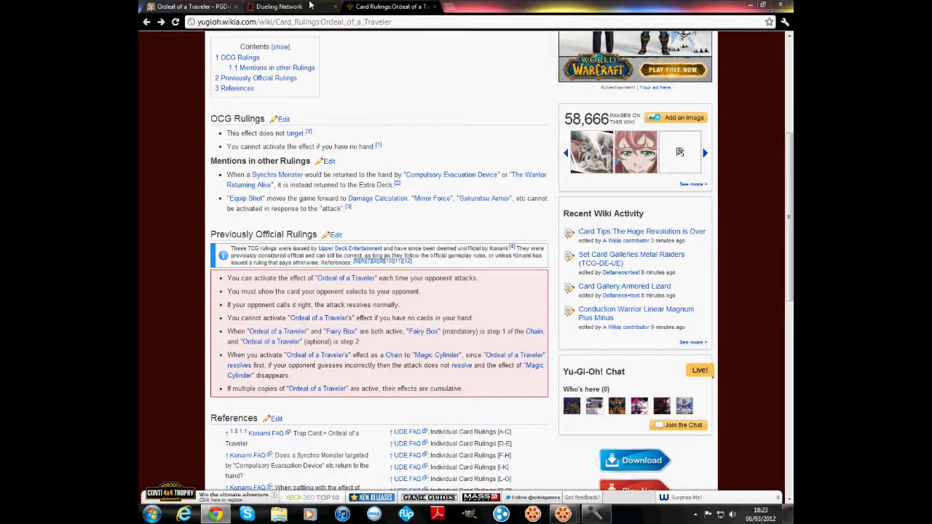
Bring the Dueling Network deck editor with one Ordeal of a Traveler copy into view
click(279, 7)
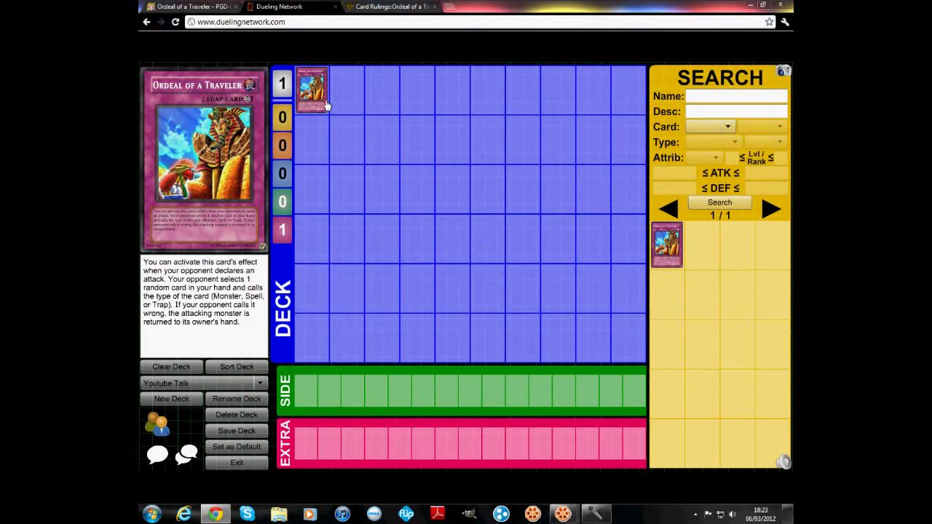
mouse_move(364, 120)
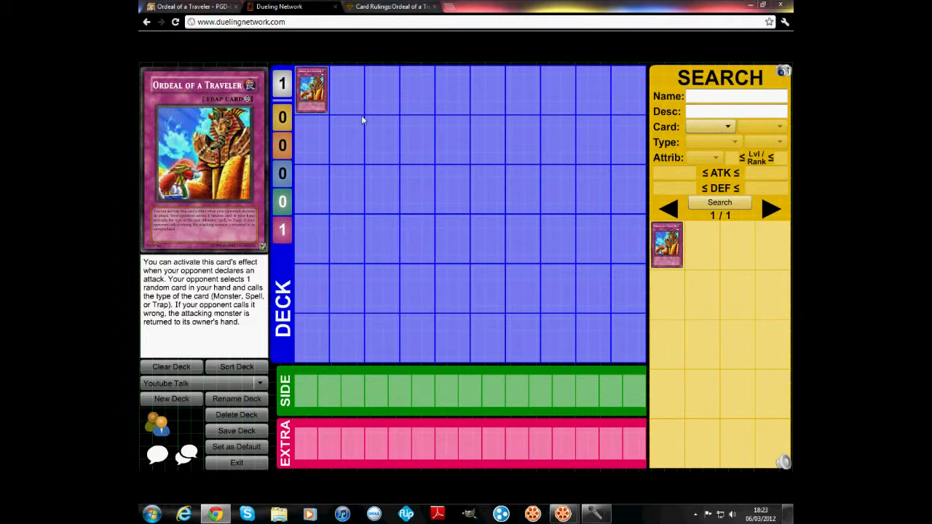
mouse_move(372, 120)
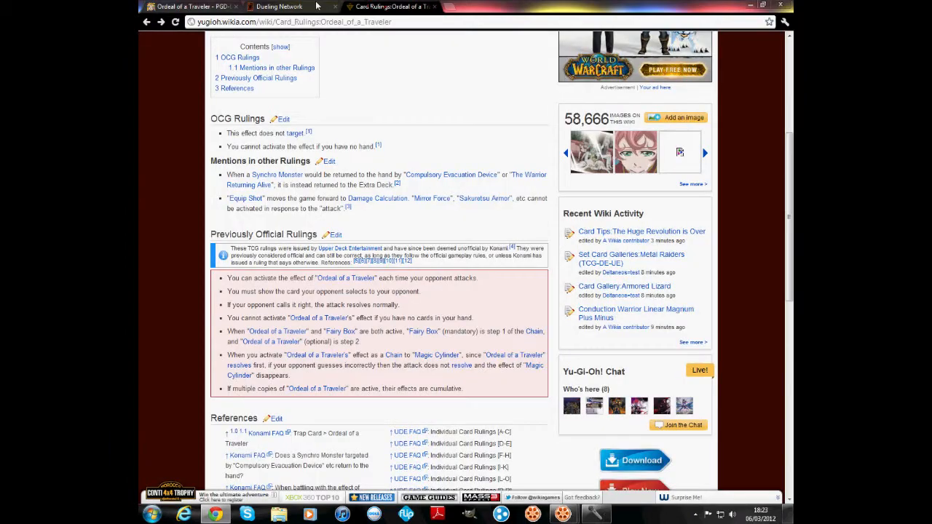
click(279, 7)
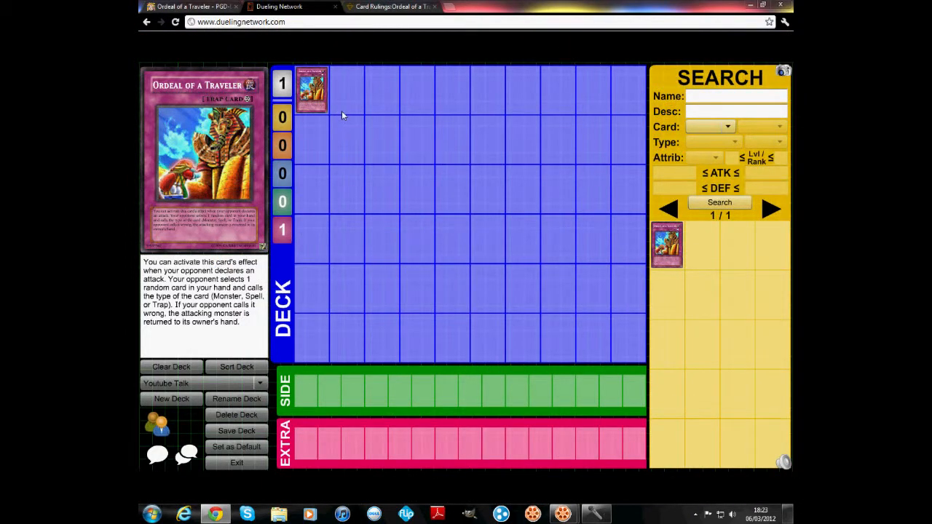